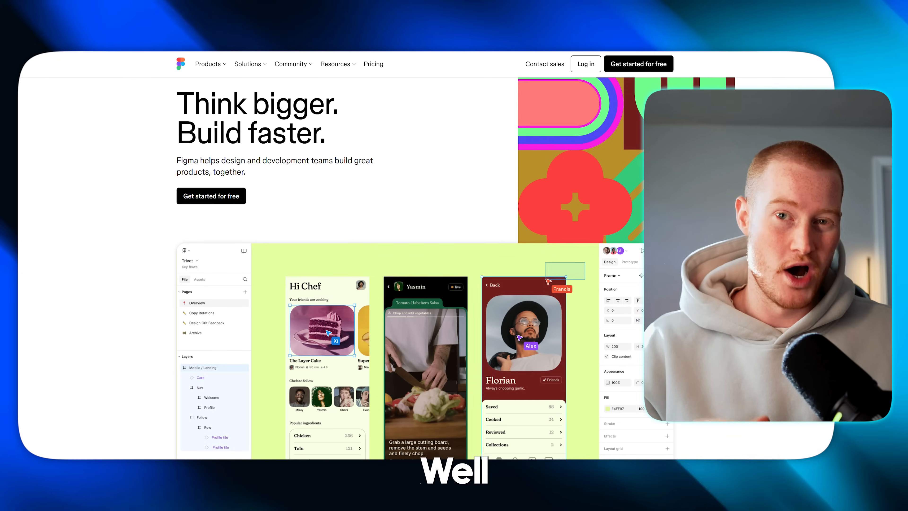
# Select the whole Home page frame of the Furniro design in the Layers panel.
pyautogui.scroll(-3)
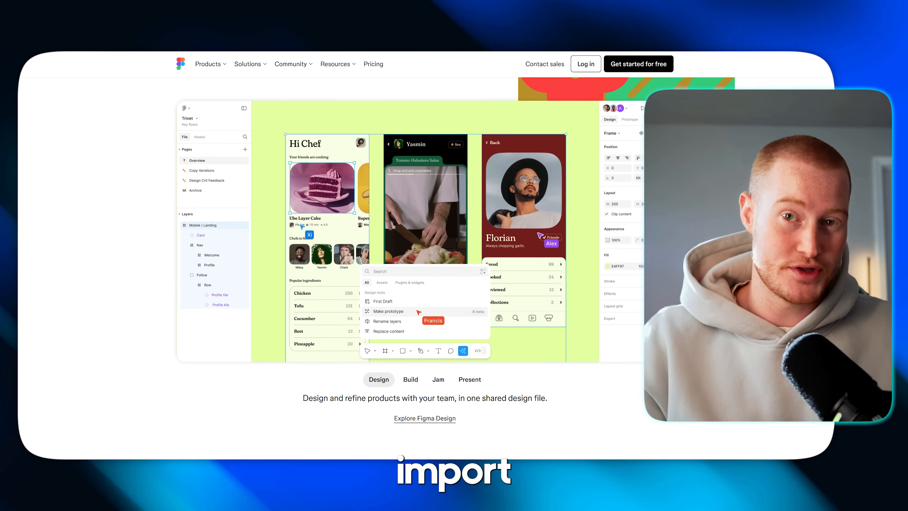
pyautogui.scroll(-3)
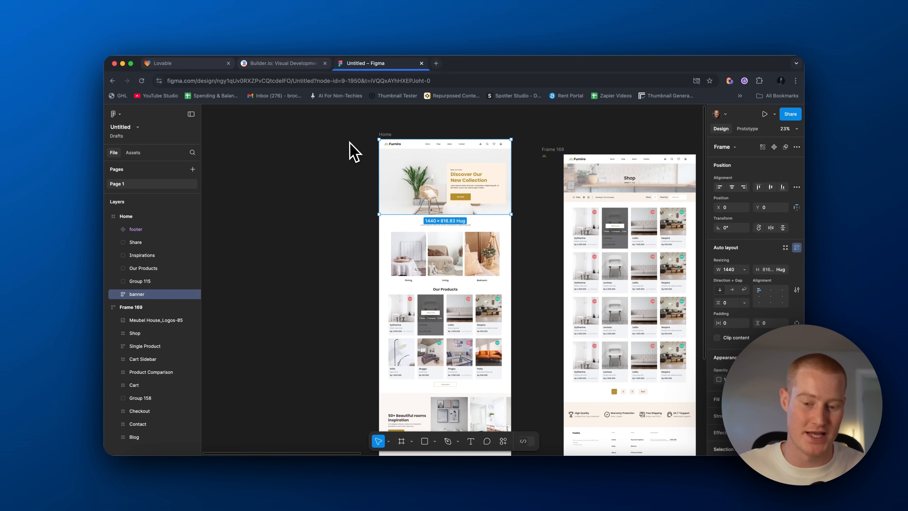
pyautogui.moveTo(425, 226)
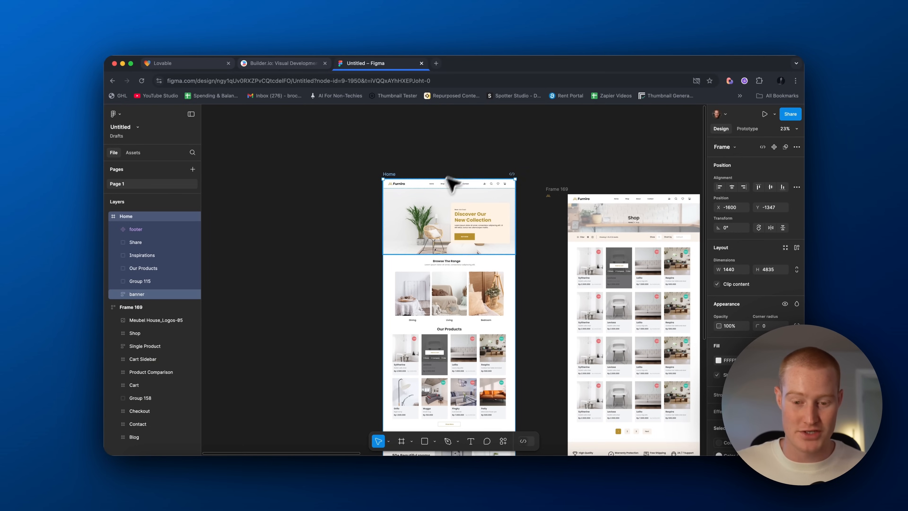
pyautogui.click(281, 63)
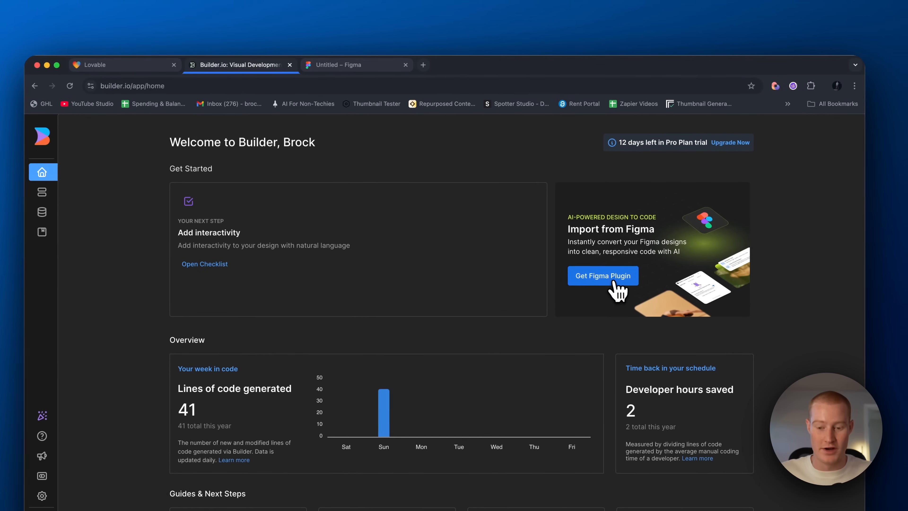
# Visit the Builder.io Figma plugin page, then return to the Furniro design file.
pyautogui.click(601, 276)
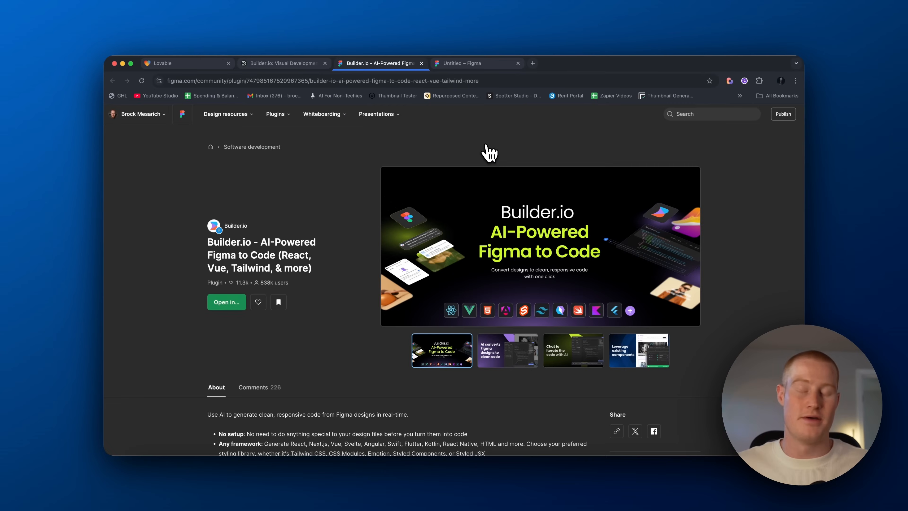
pyautogui.moveTo(434, 103)
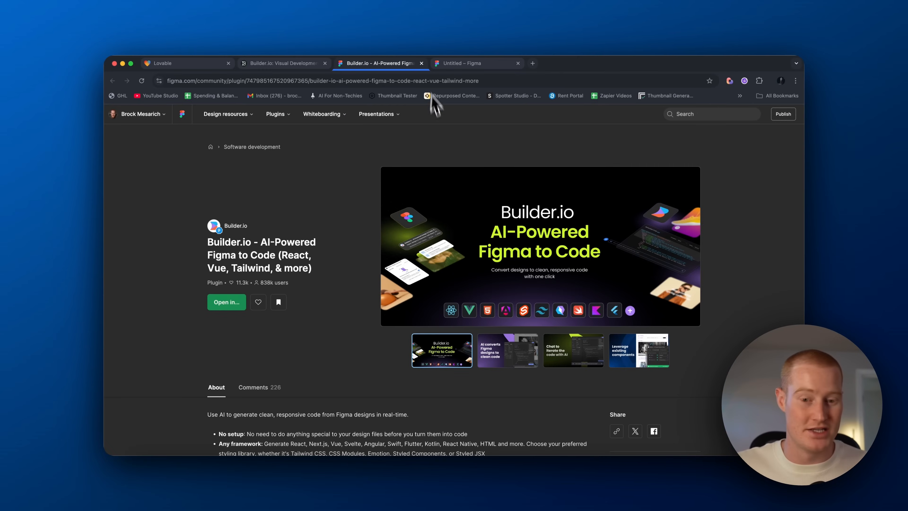
pyautogui.click(475, 63)
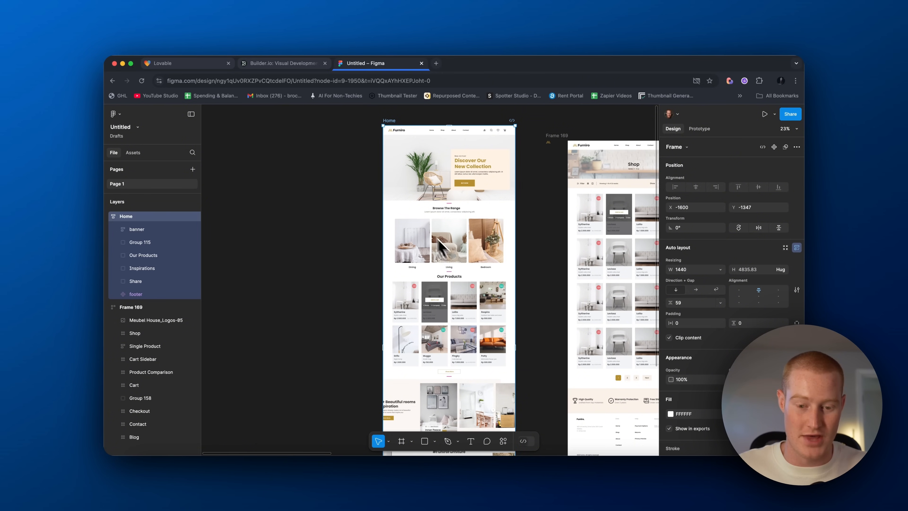
# Run the recently used Builder.io AI-Powered Figma to Code plugin on the Home frame.
pyautogui.scroll(-3)
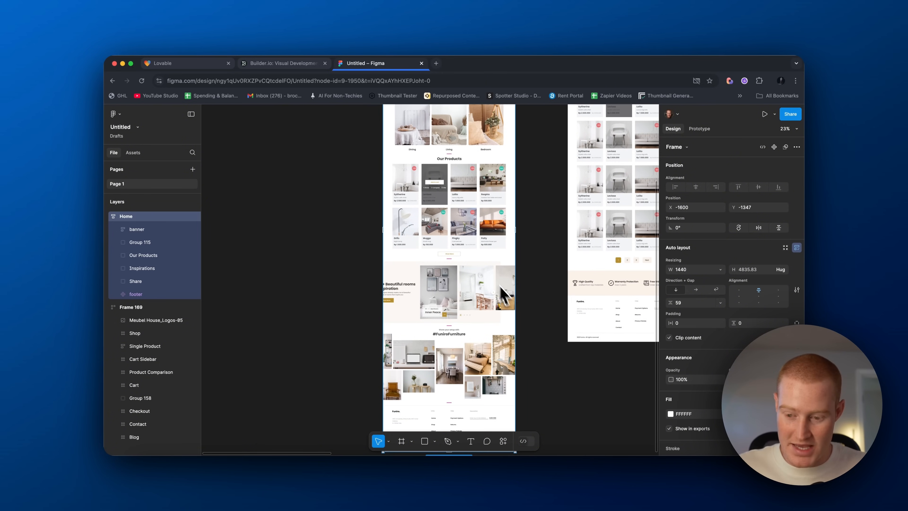
pyautogui.scroll(-3)
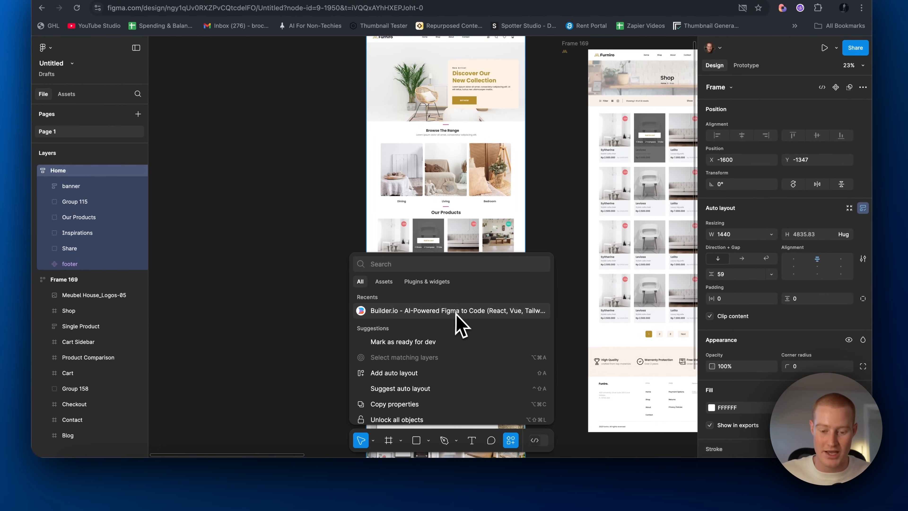
pyautogui.click(457, 310)
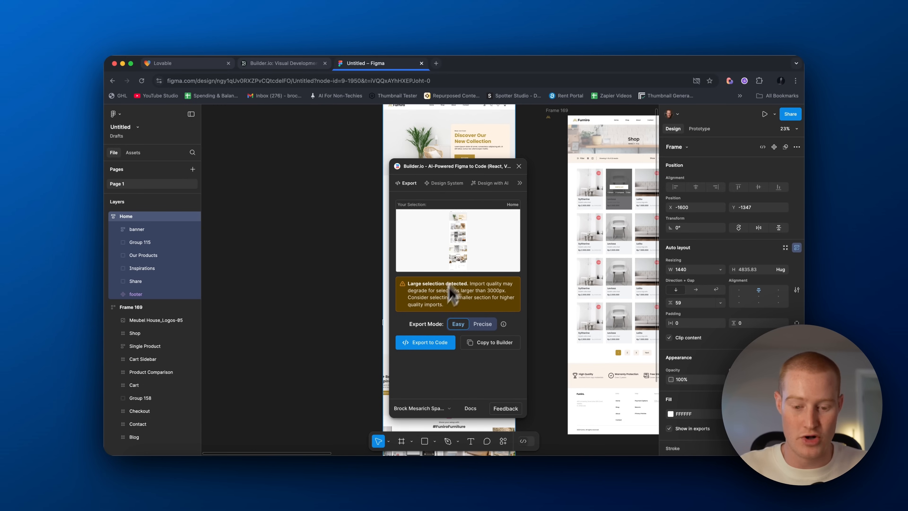
# Export the Home frame to code in Easy mode.
pyautogui.click(425, 342)
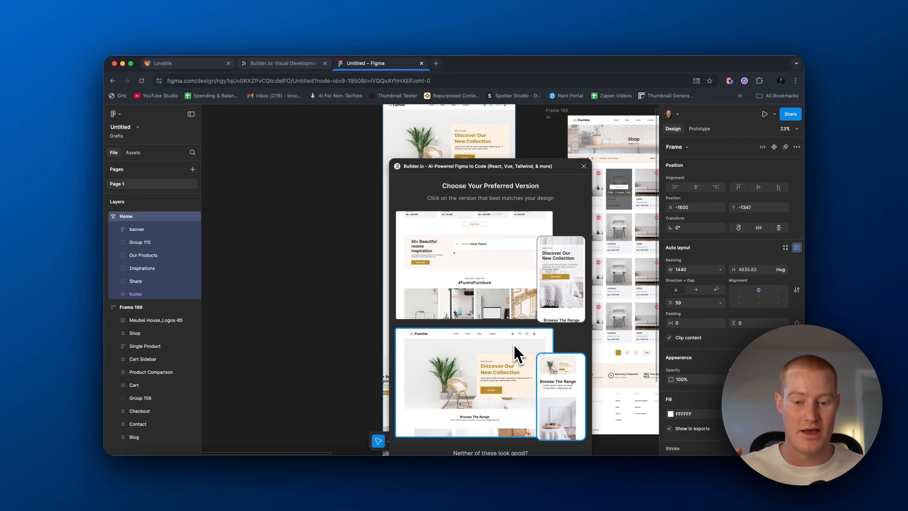
# Choose the lower generated version as the best match for the Home design.
pyautogui.click(472, 269)
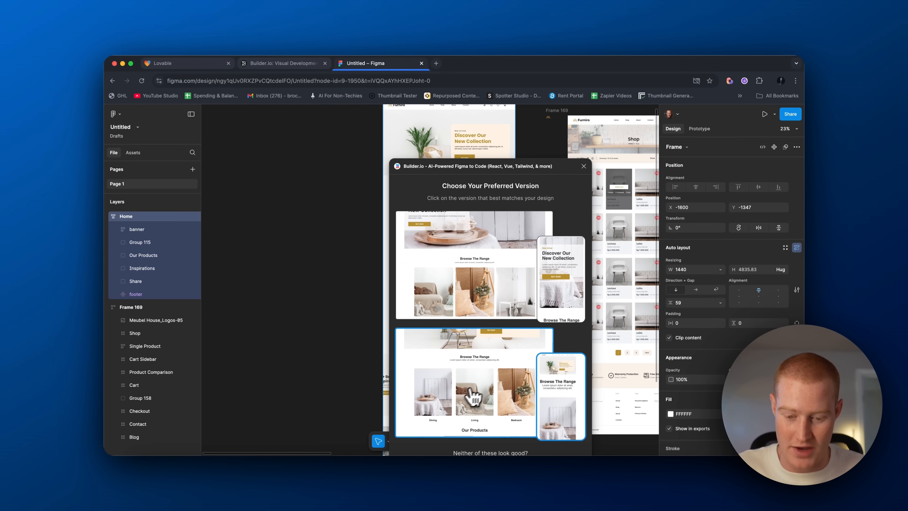
pyautogui.click(474, 395)
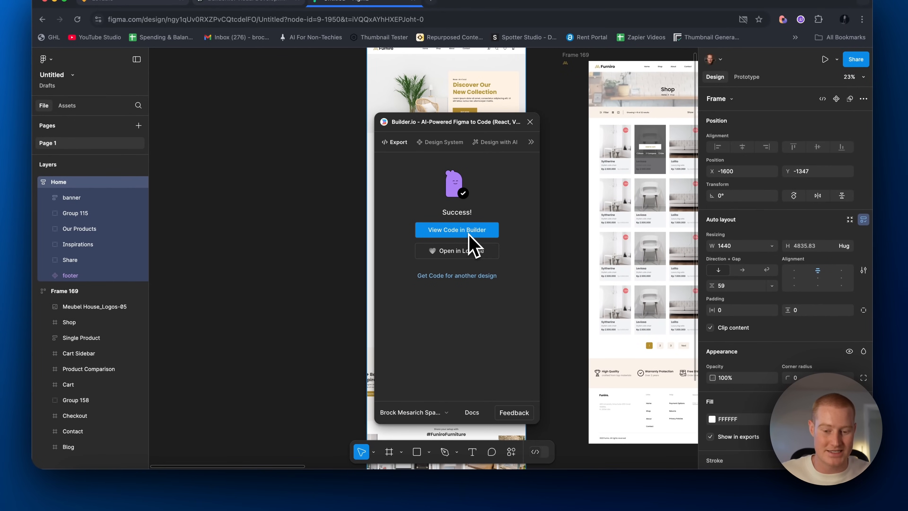
# Send the exported Home code to Lovable for conversion into a project.
pyautogui.click(457, 251)
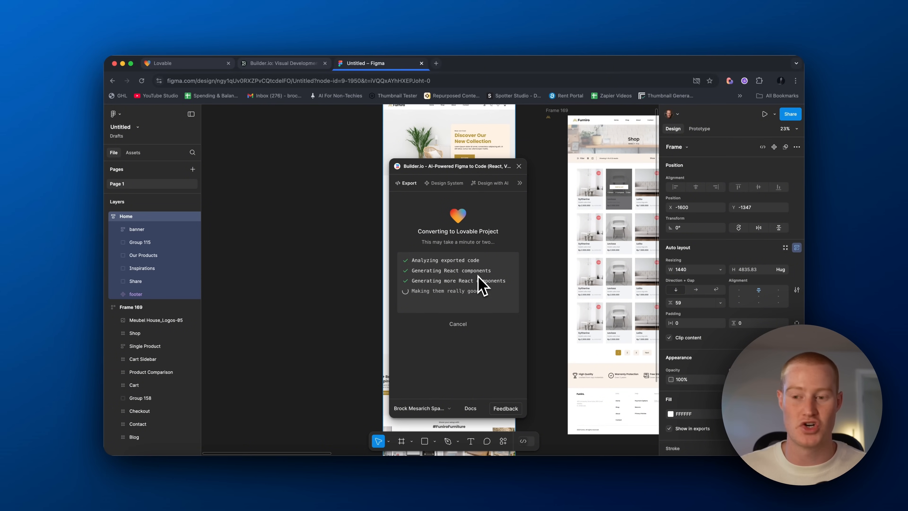
pyautogui.moveTo(469, 294)
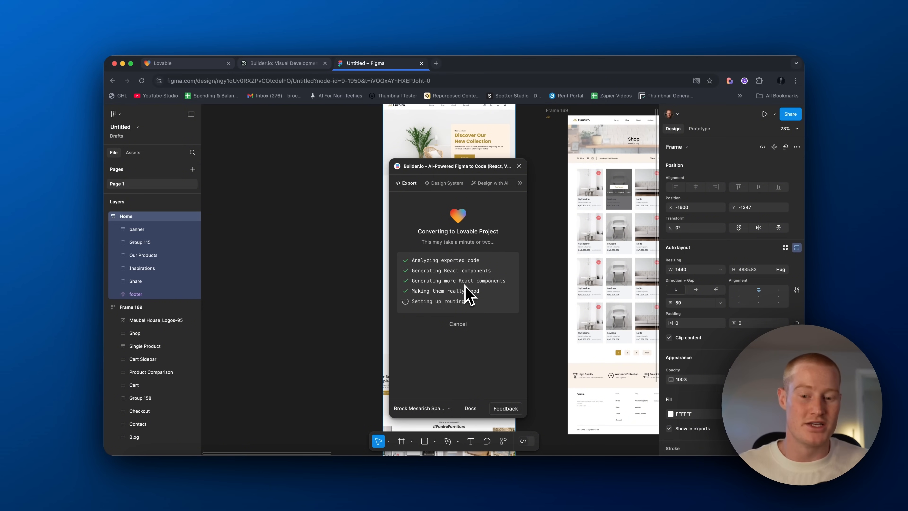
pyautogui.moveTo(515, 189)
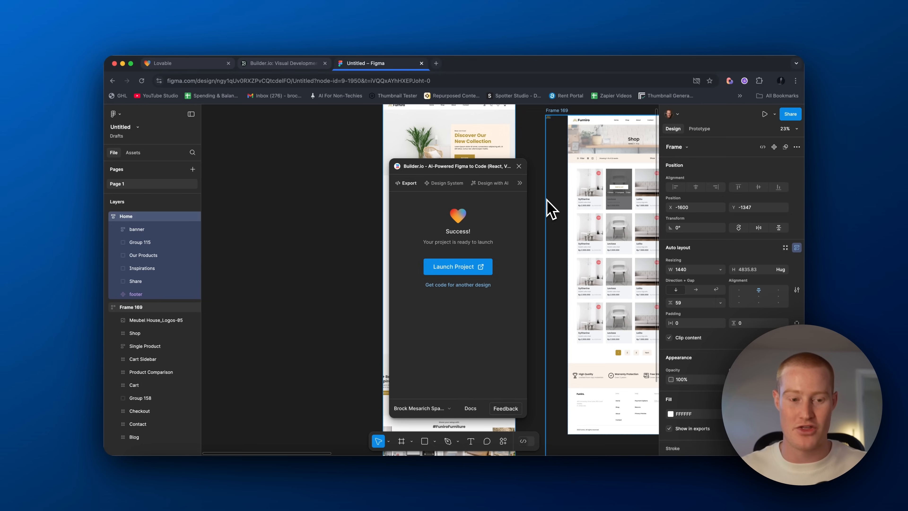
pyautogui.moveTo(556, 205)
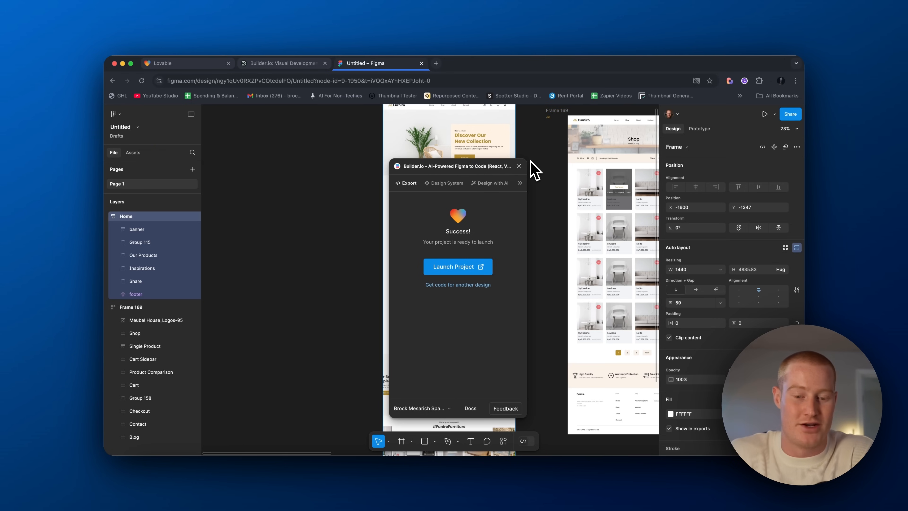
pyautogui.moveTo(469, 284)
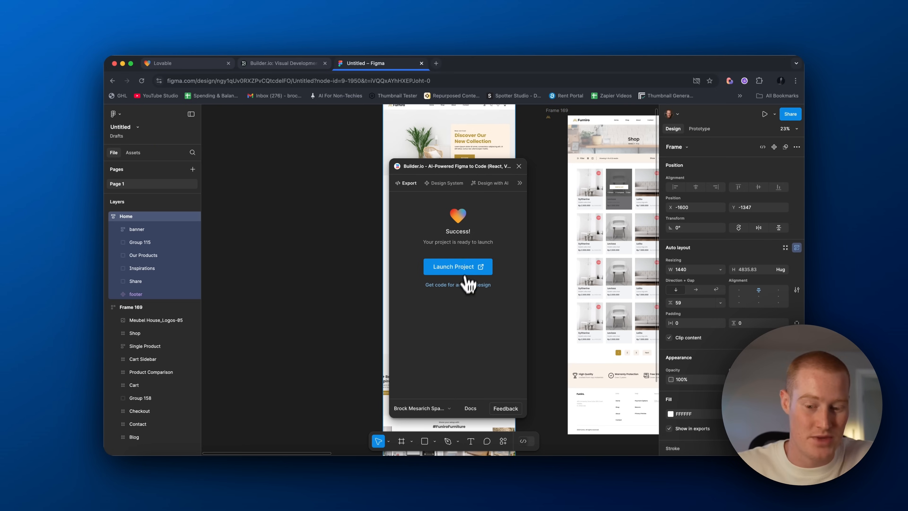
# Launch the converted export as a new Lovable project.
pyautogui.click(456, 267)
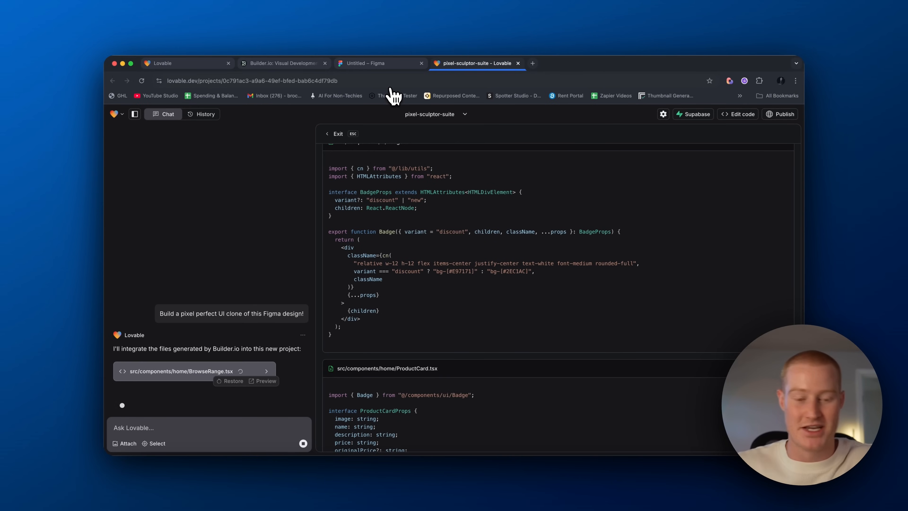
# Bring up the Lovable project tab showing the running Furniro homepage preview.
pyautogui.click(283, 62)
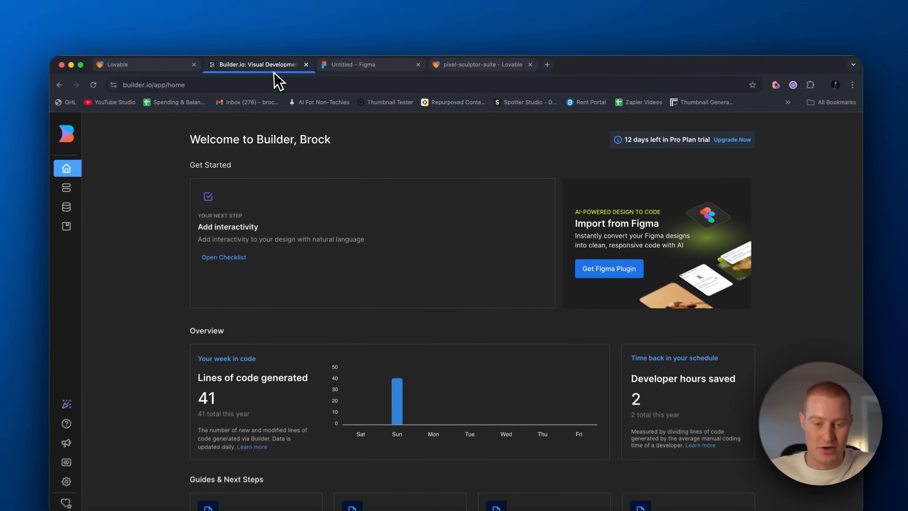
pyautogui.click(352, 65)
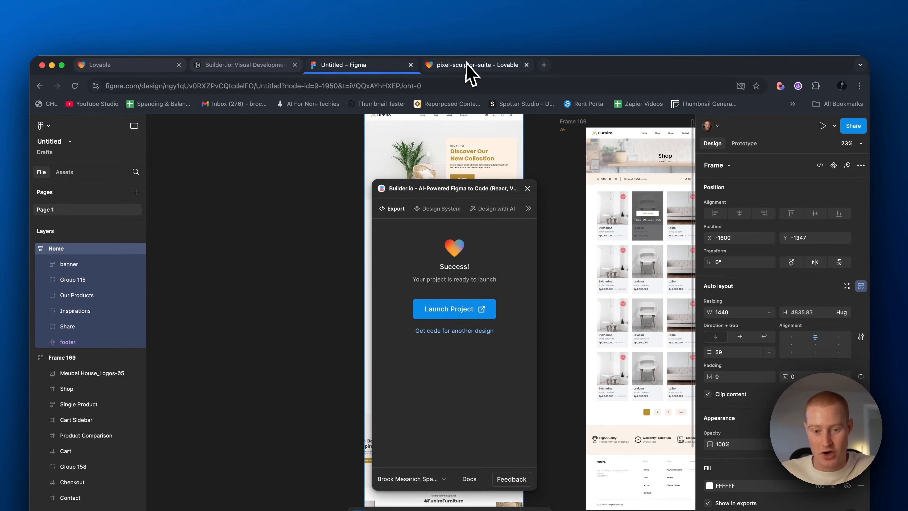
pyautogui.click(475, 64)
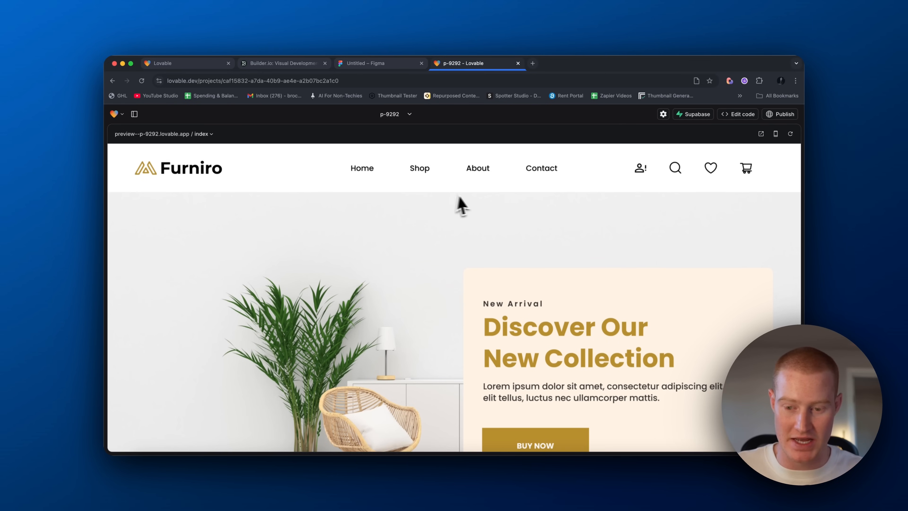
pyautogui.scroll(-3)
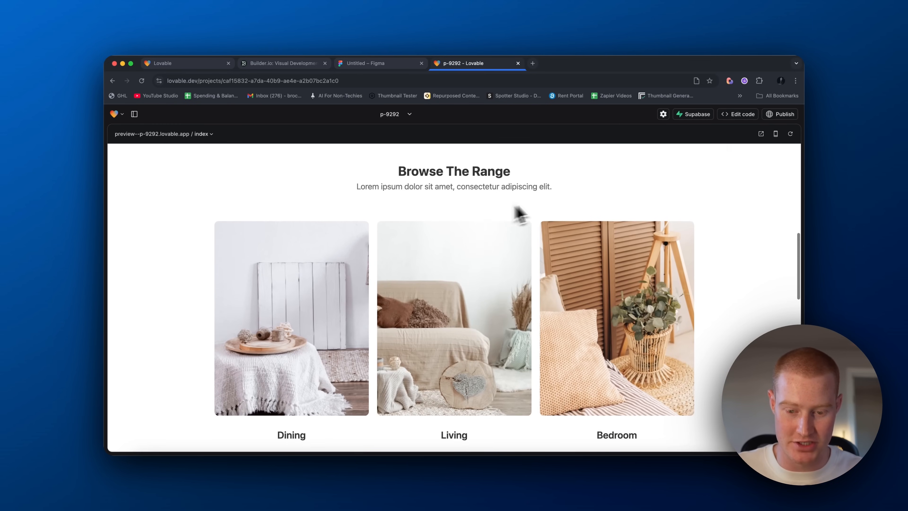
pyautogui.scroll(-3)
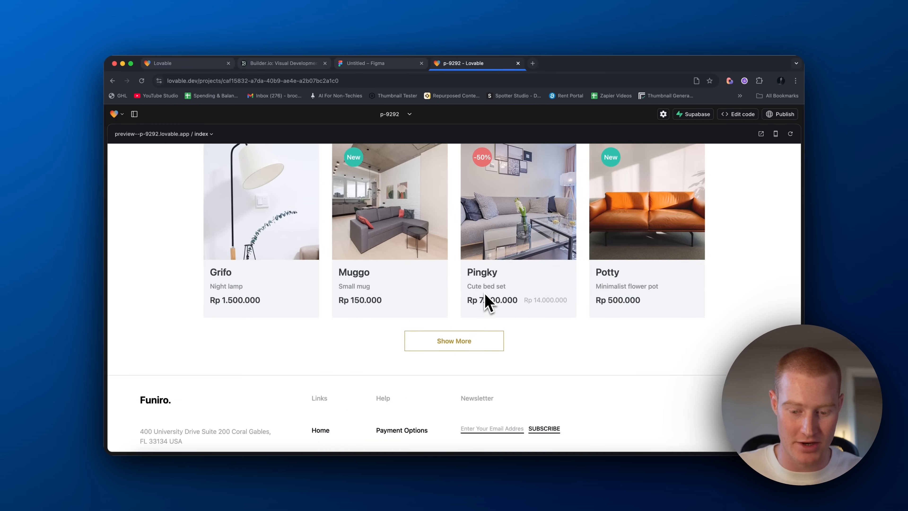
pyautogui.scroll(3)
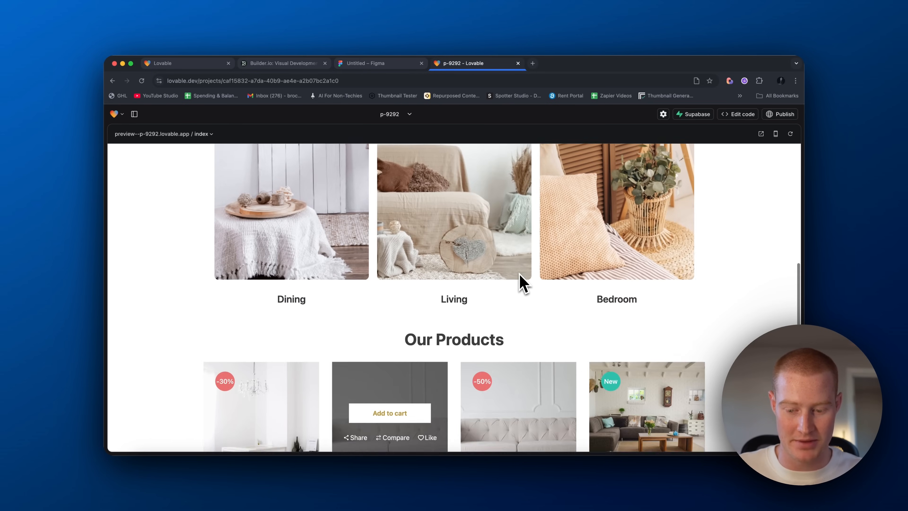
pyautogui.scroll(-3)
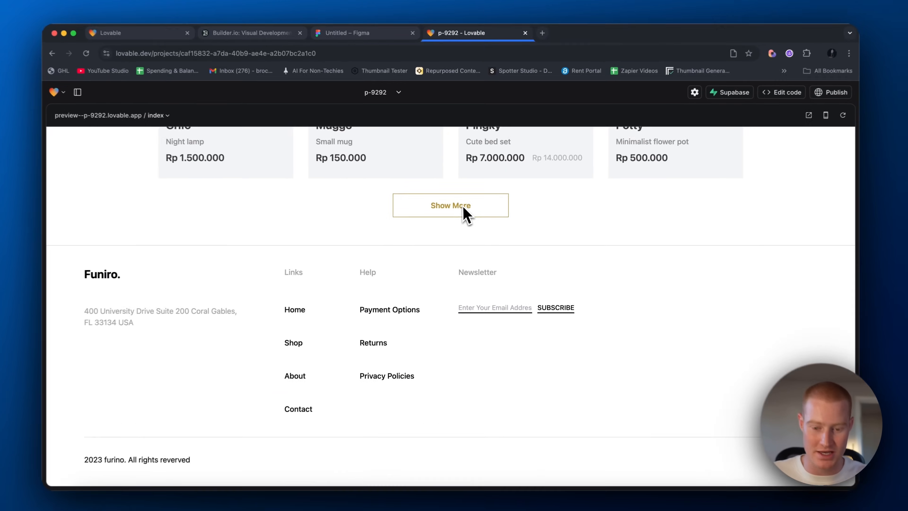
pyautogui.scroll(3)
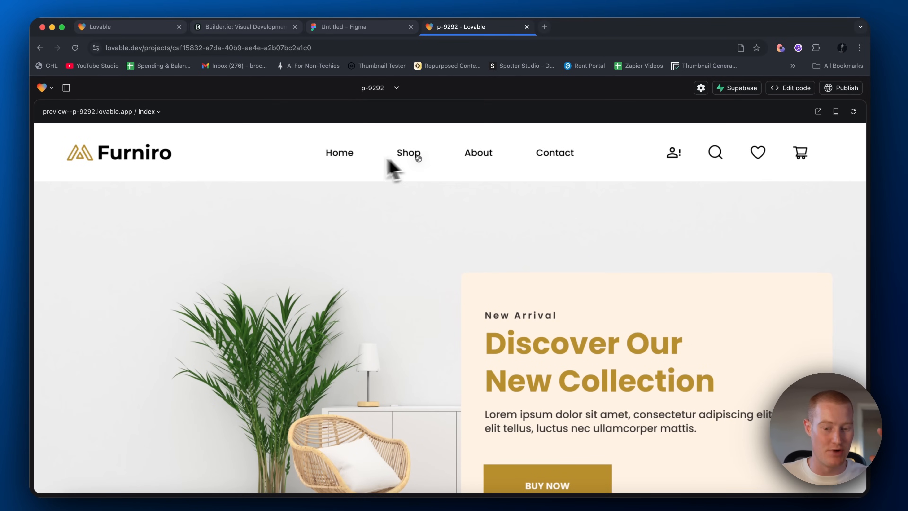
pyautogui.moveTo(628, 364)
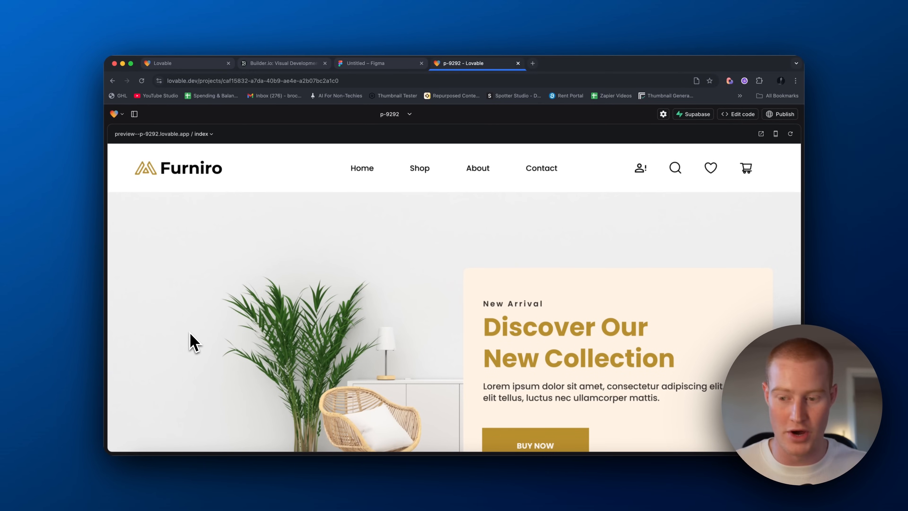
pyautogui.click(654, 63)
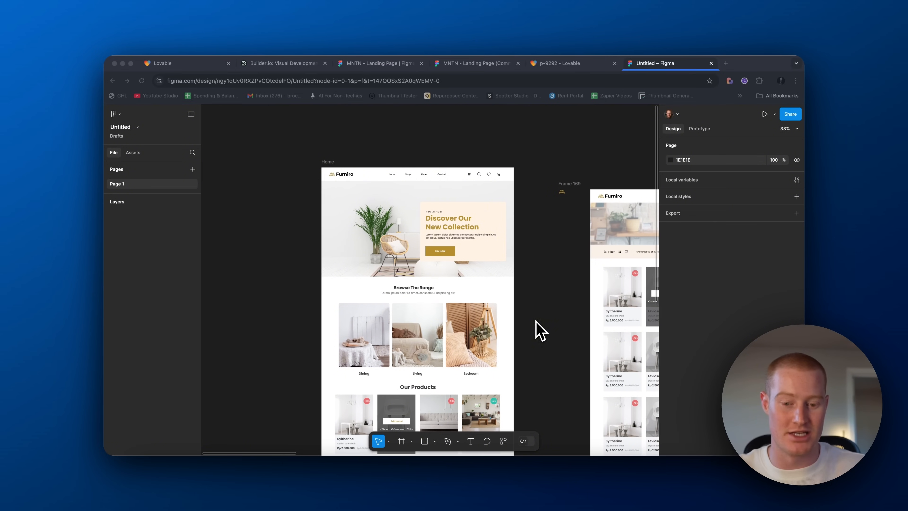
pyautogui.moveTo(408, 171)
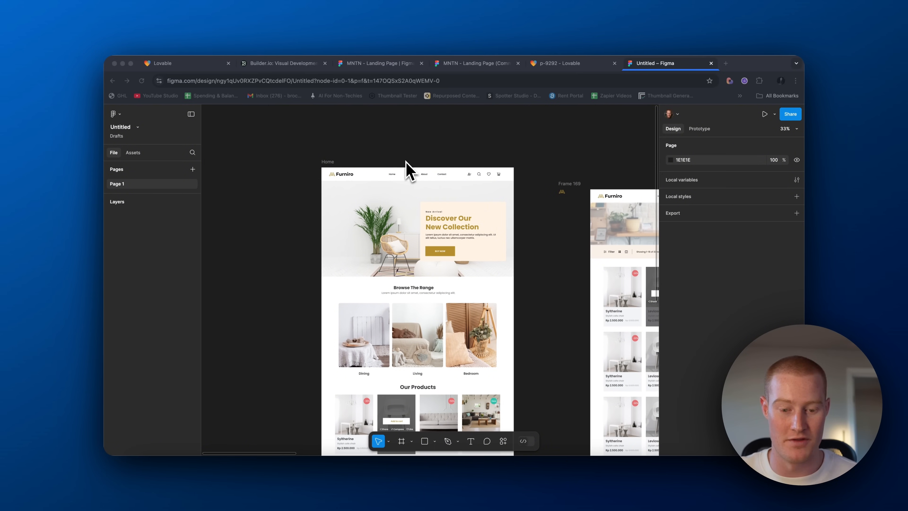
pyautogui.scroll(-3)
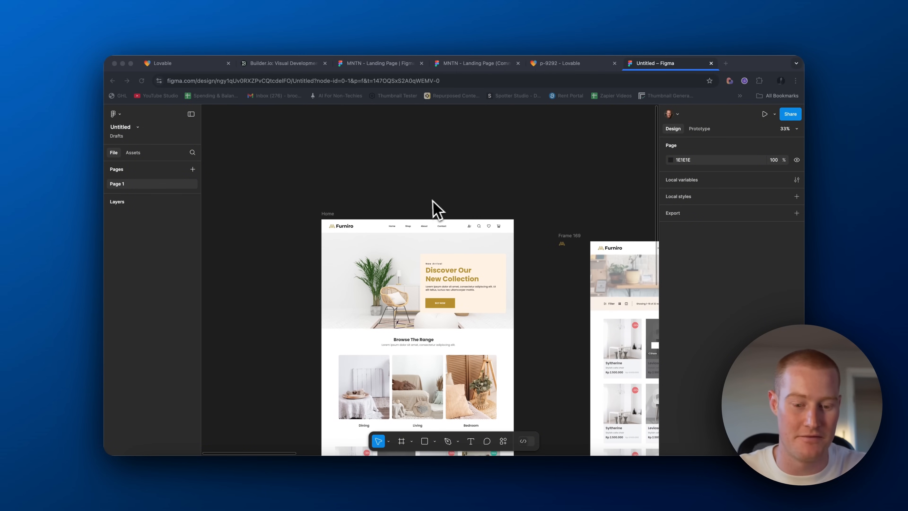
pyautogui.moveTo(428, 211)
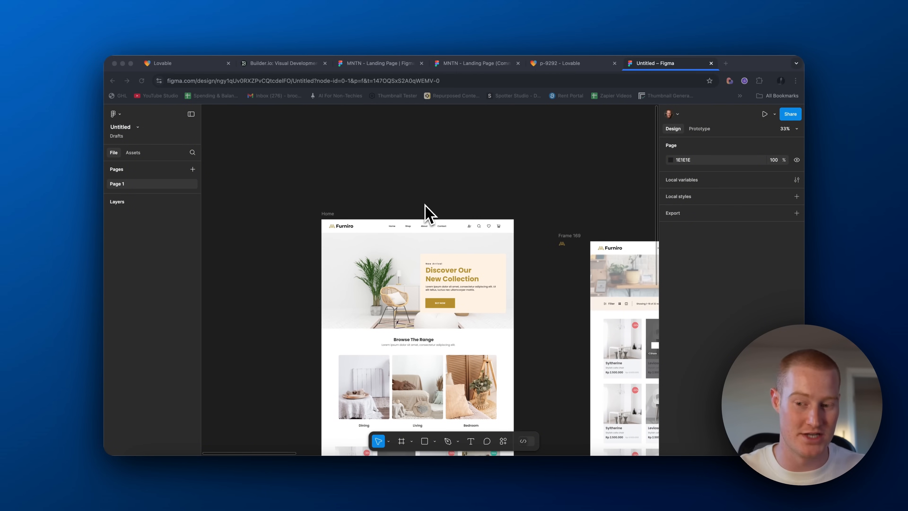
pyautogui.scroll(-3)
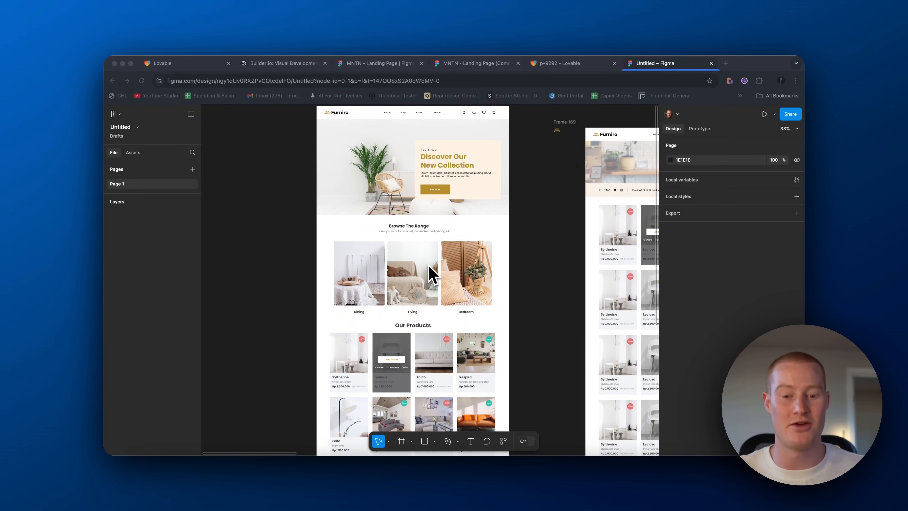